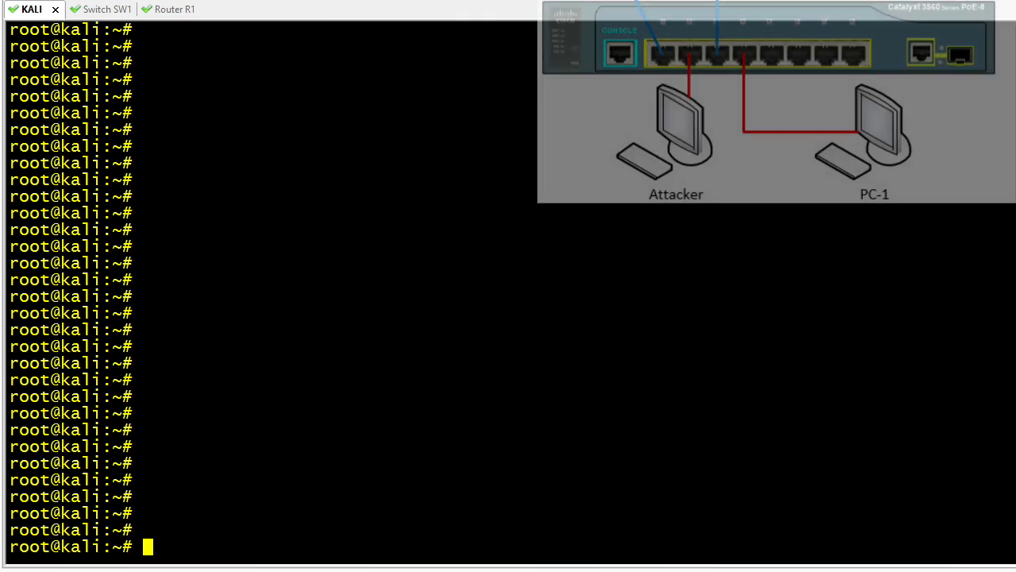
- Confirm Kali's eth0 address is 10.123.0.3 with ifconfig, then move to the Switch SW1 session
text(ifconfig eth0)
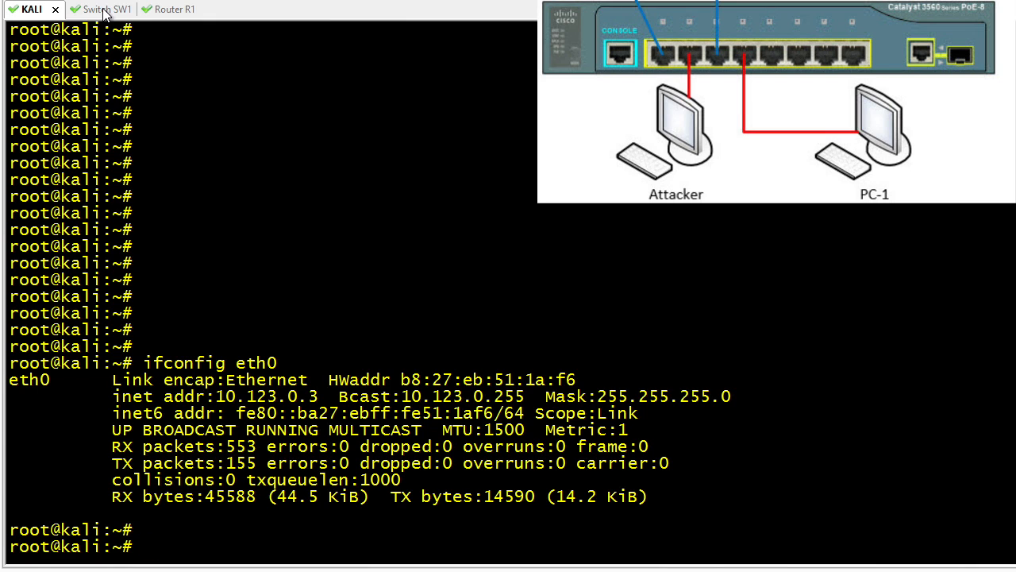
click(99, 8)
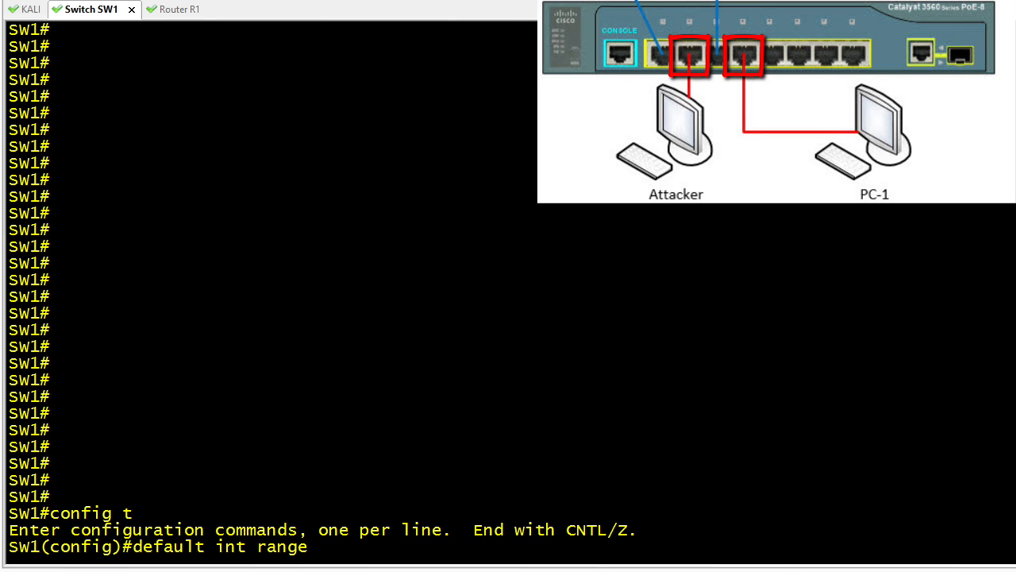
- Reset Gi0/2 and Gi0/4 to defaults and make them access ports in VLAN 123
text(gig 0/2 , gig 0/4)
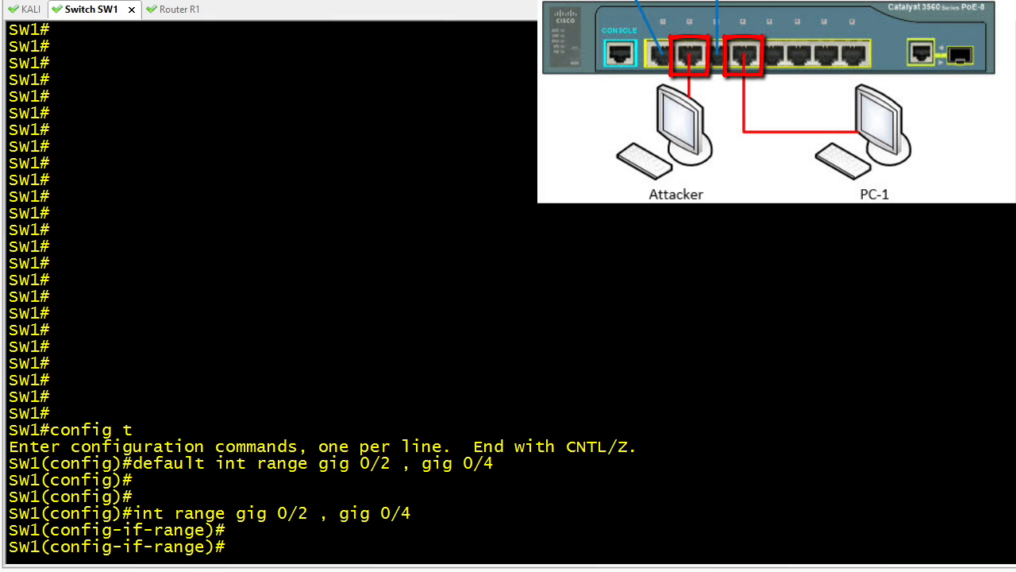
text(switchport mode access)
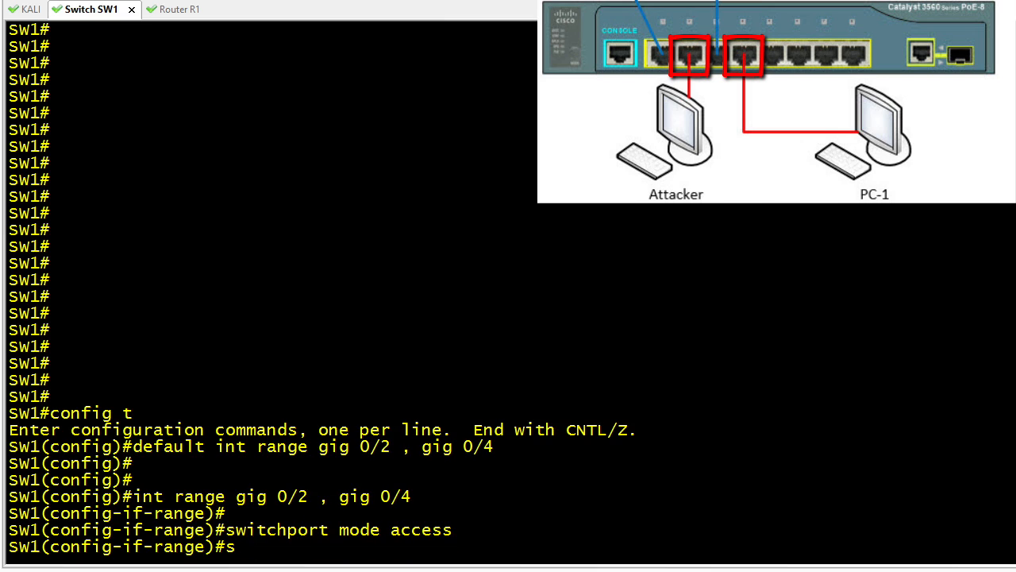
text(witchport access vlan 123)
text(exit)
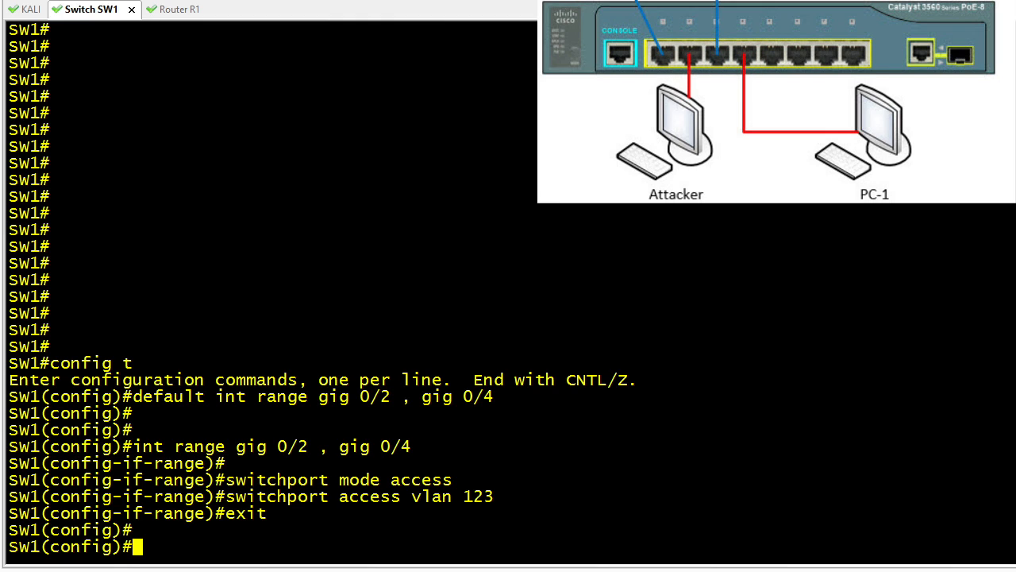
mouse_move(169, 82)
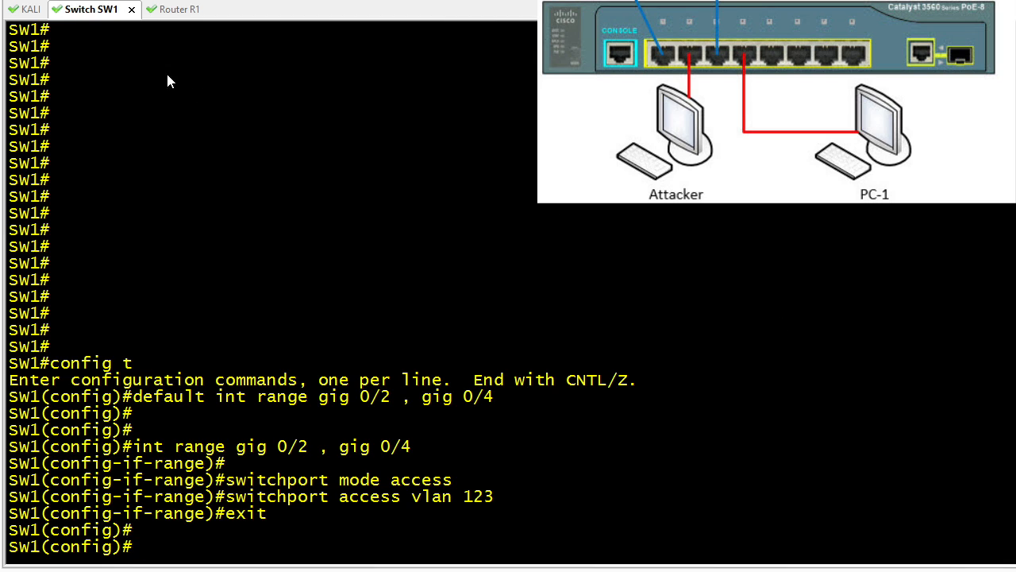
click(164, 8)
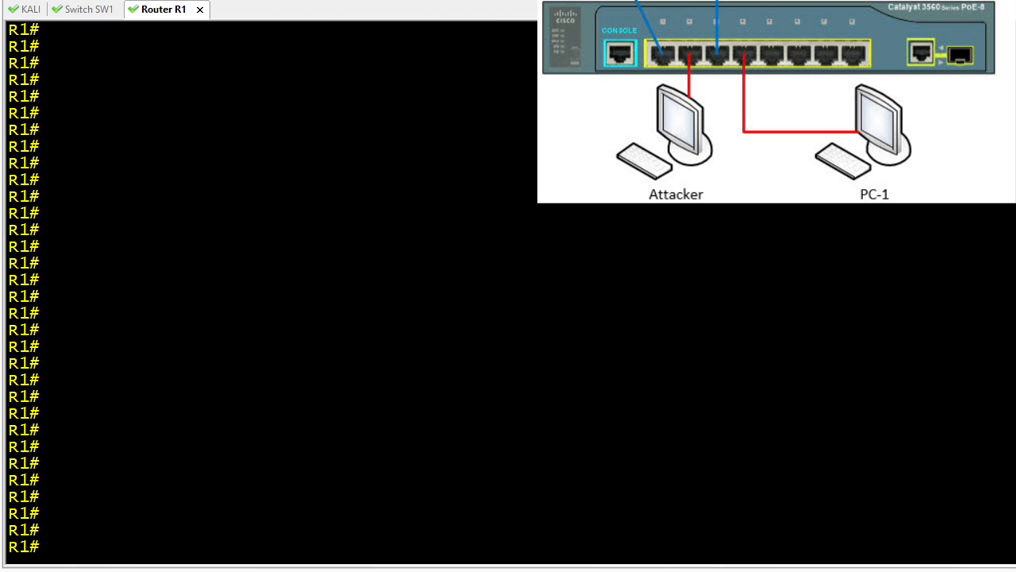
- Show R1's DHCP bindings and copy PC-1's lease address 10.123.0.4
text(show ip dhcp binding)
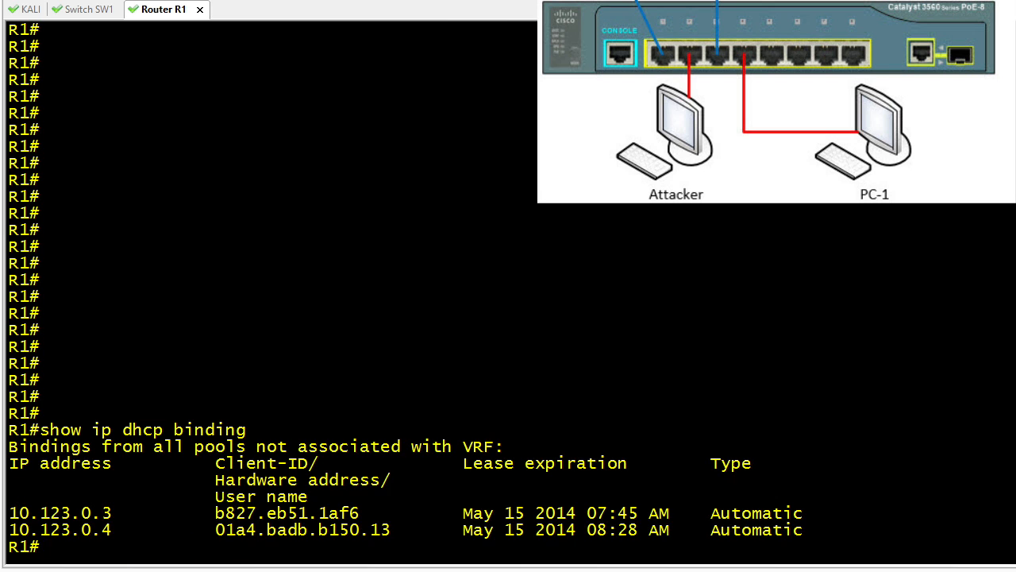
key(enter)
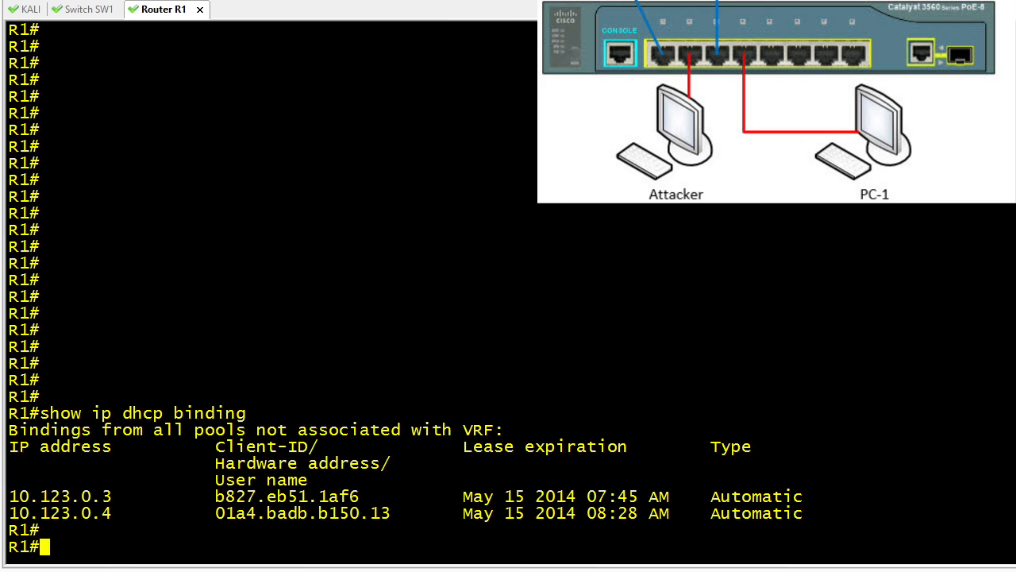
double_click(61, 496)
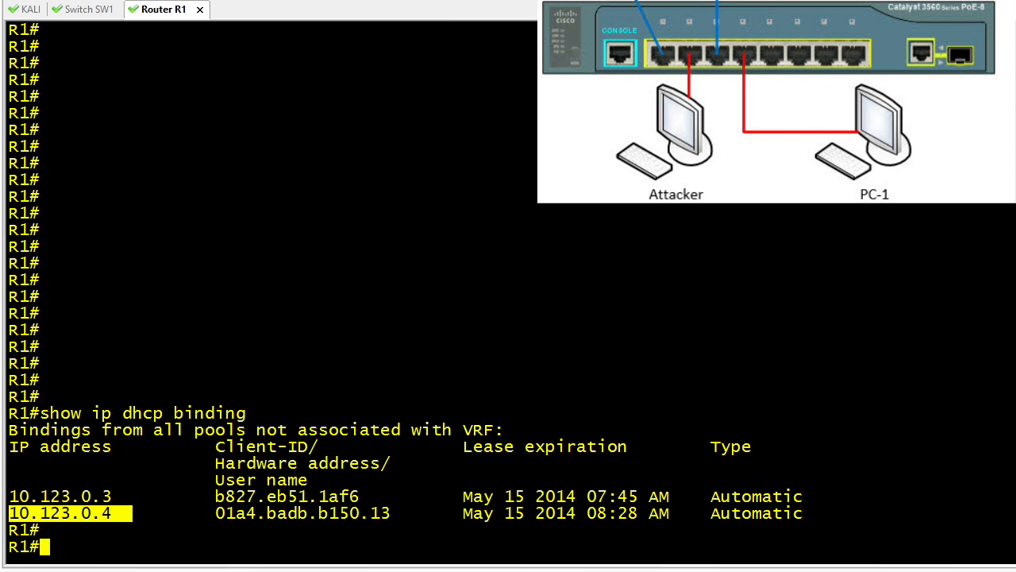
click(29, 8)
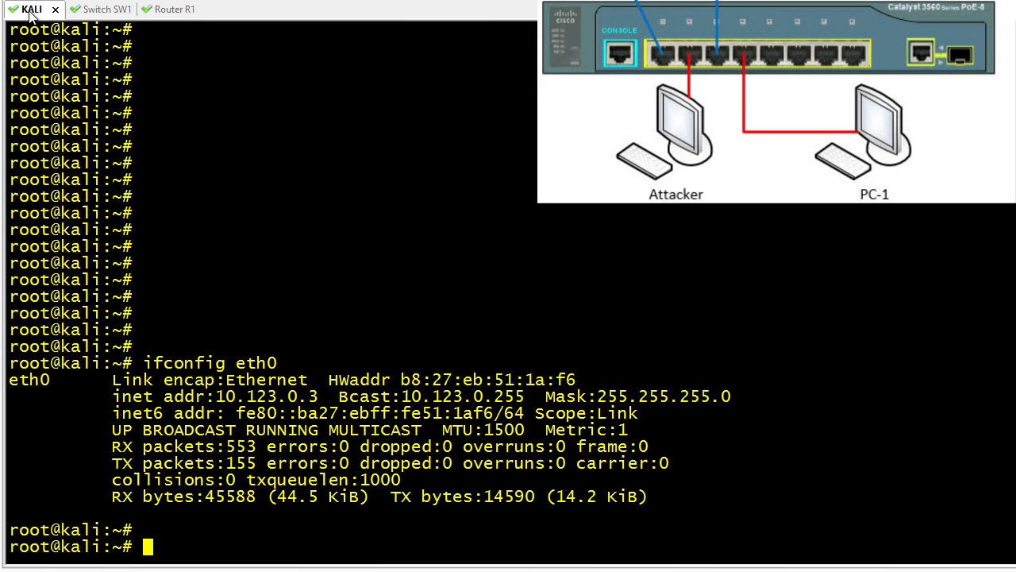
- Run ping -c 5 10.123.0.4 from Kali twice until it returns 0% loss
text(p)
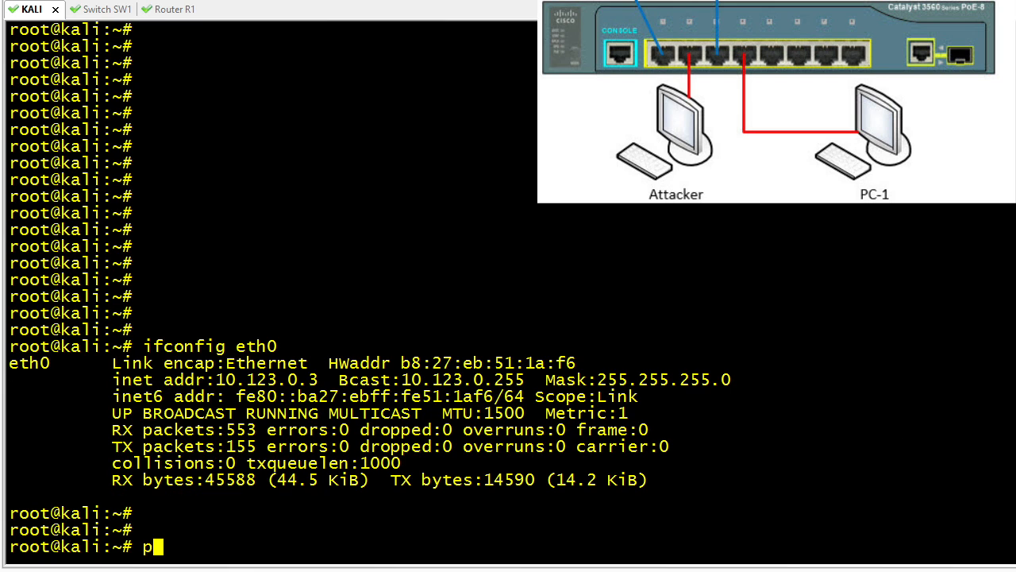
text(ing -c 5 10.123.0.4)
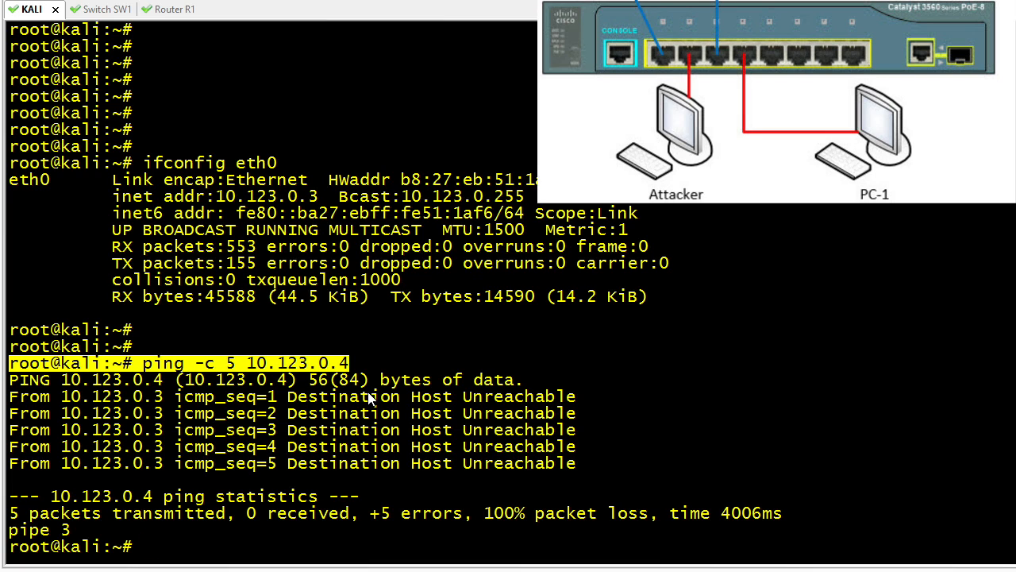
text(ping -c 5 10.123.0.4)
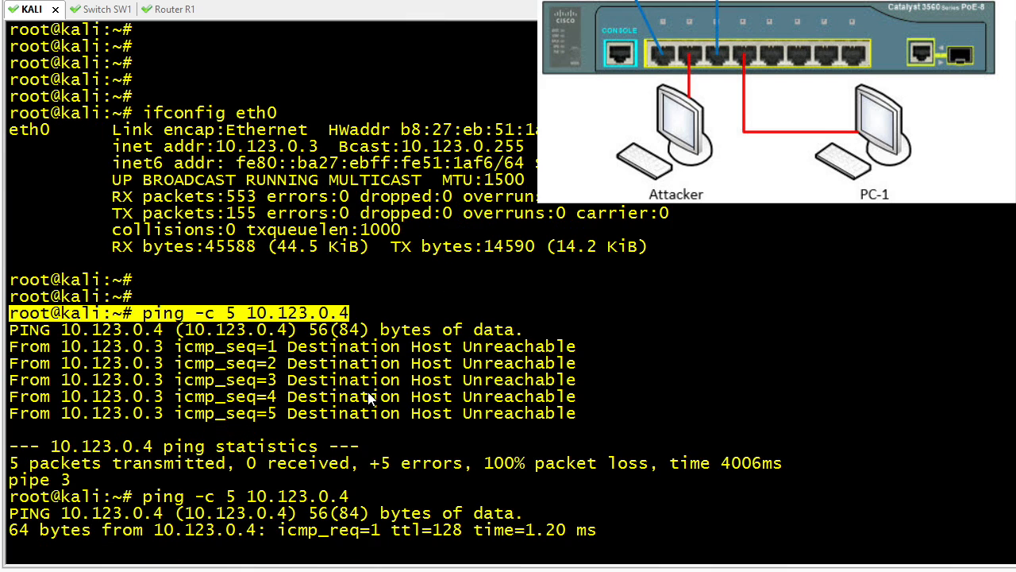
scroll(down, 3)
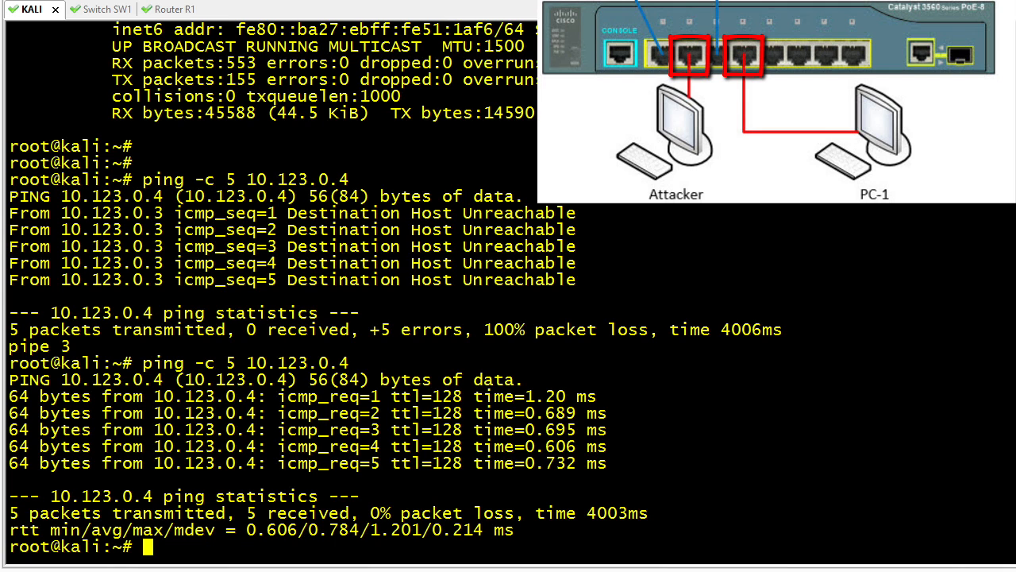
click(88, 9)
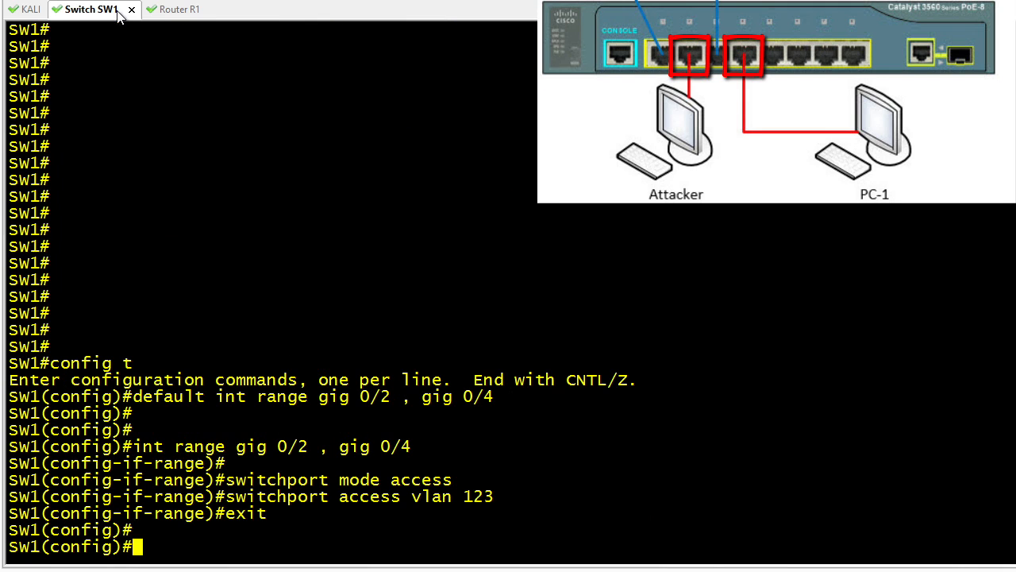
- Enable switchport protected on the Gi0/2 and Gi0/4 interface range
text(int ra)
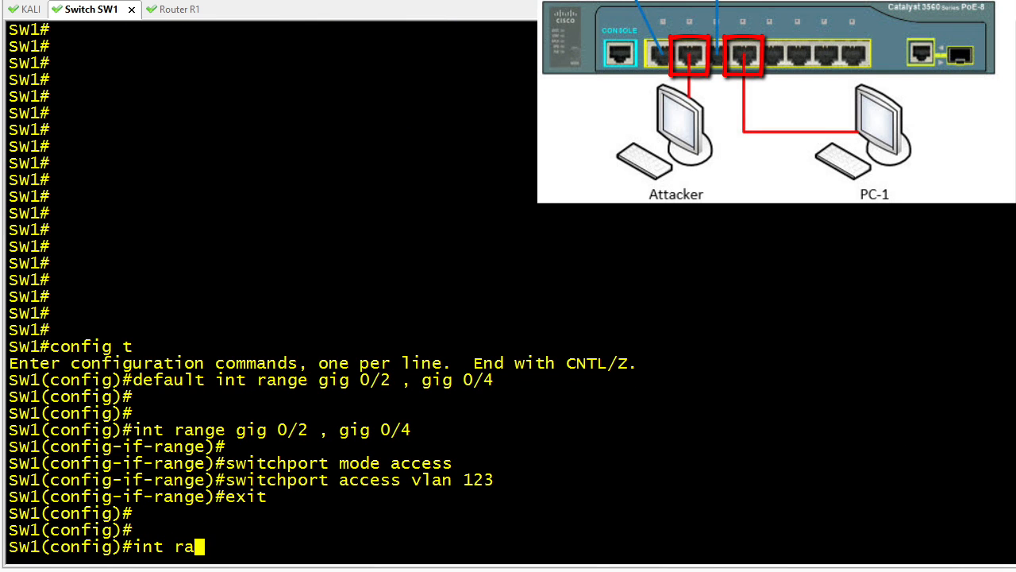
text(nge gig 0/2 , gig 0/4)
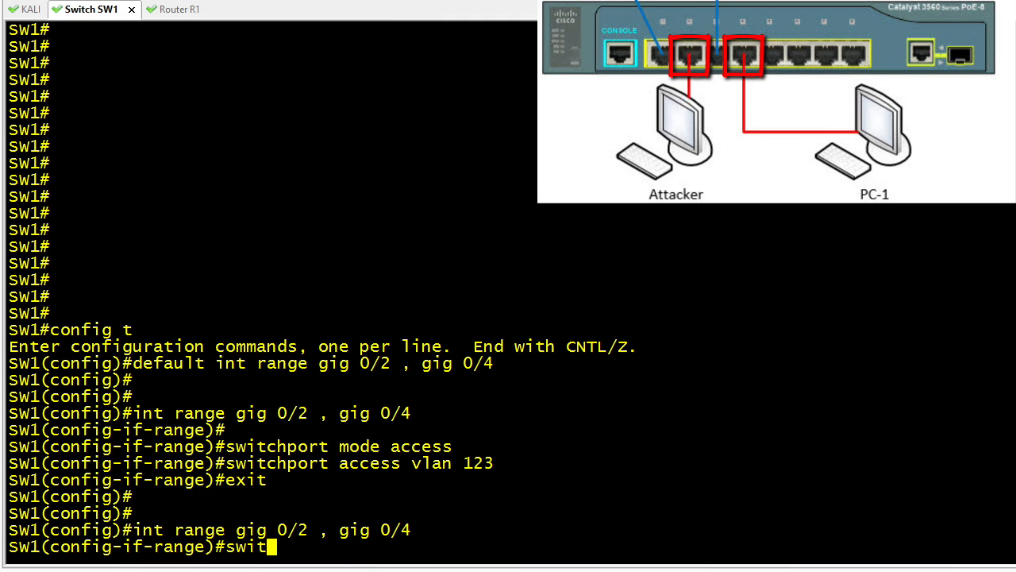
text(switchport protected)
text(exit)
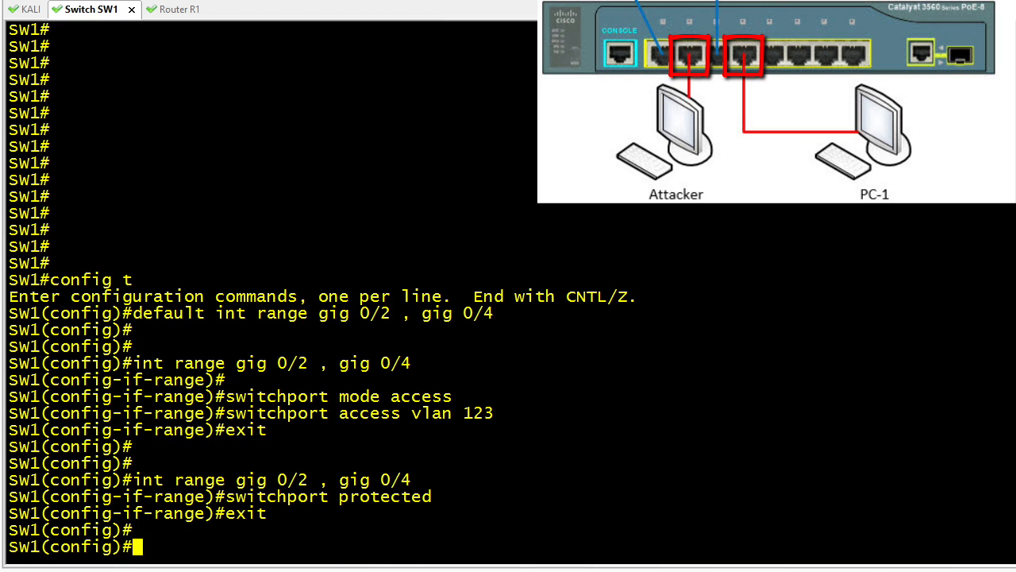
text(do show int g 0/2 switchport)
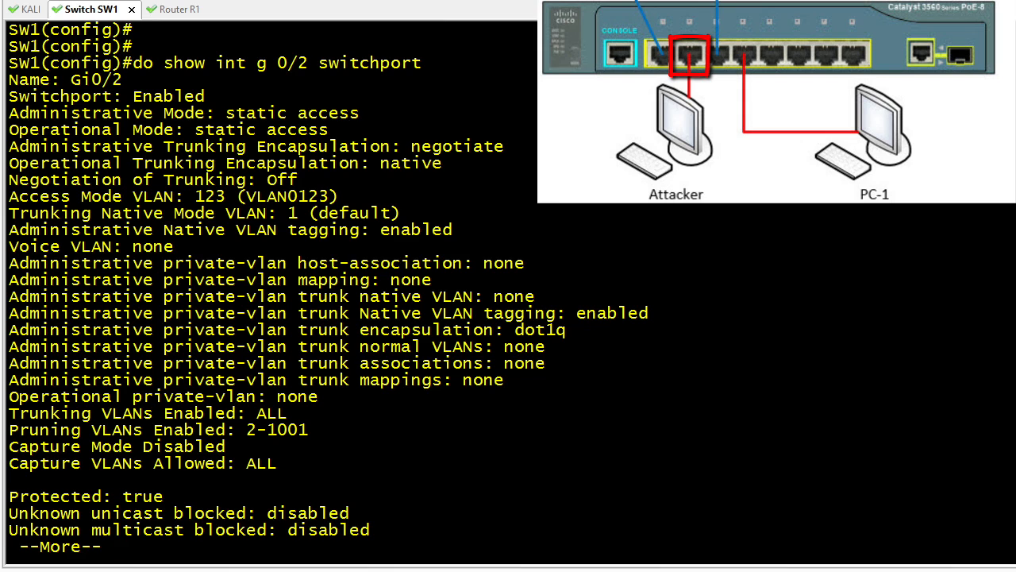
- Page through Gi0/2's switchport output confirming Protected: true, then return to Kali
key(space)
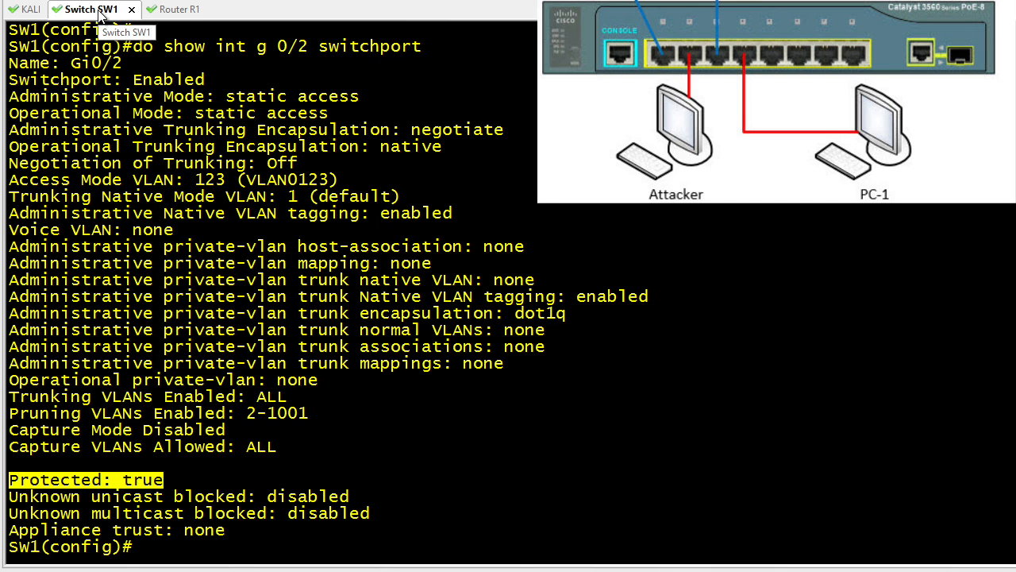
click(32, 9)
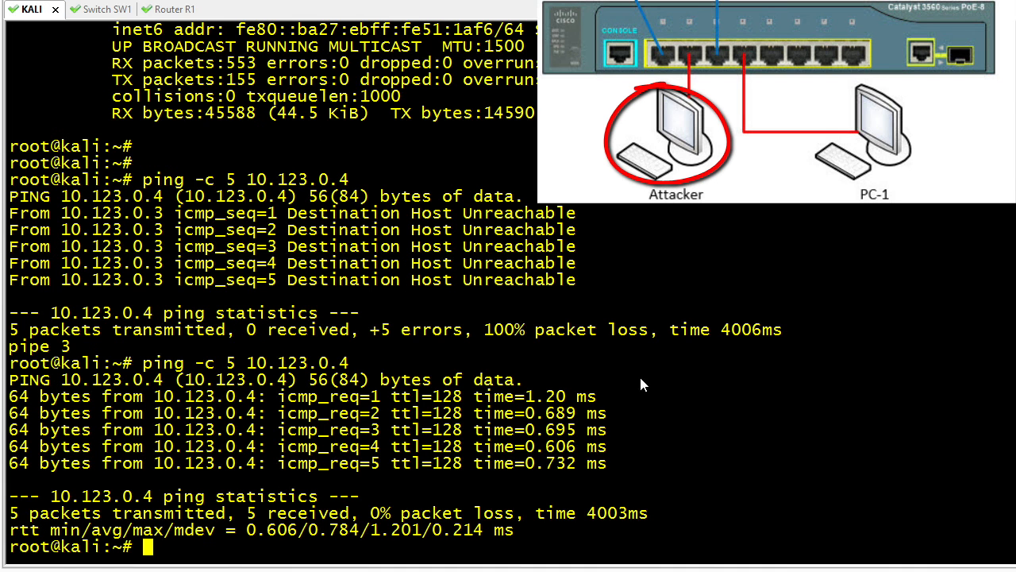